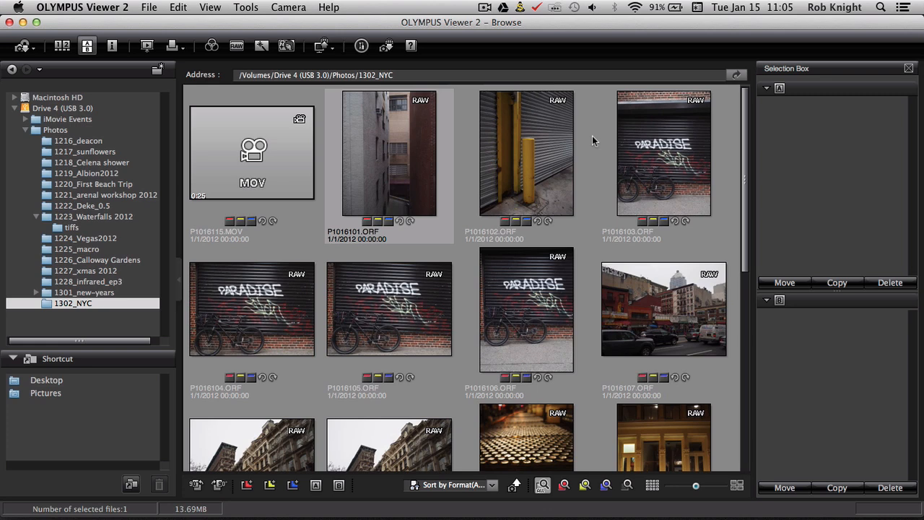
pyautogui.moveTo(590, 140)
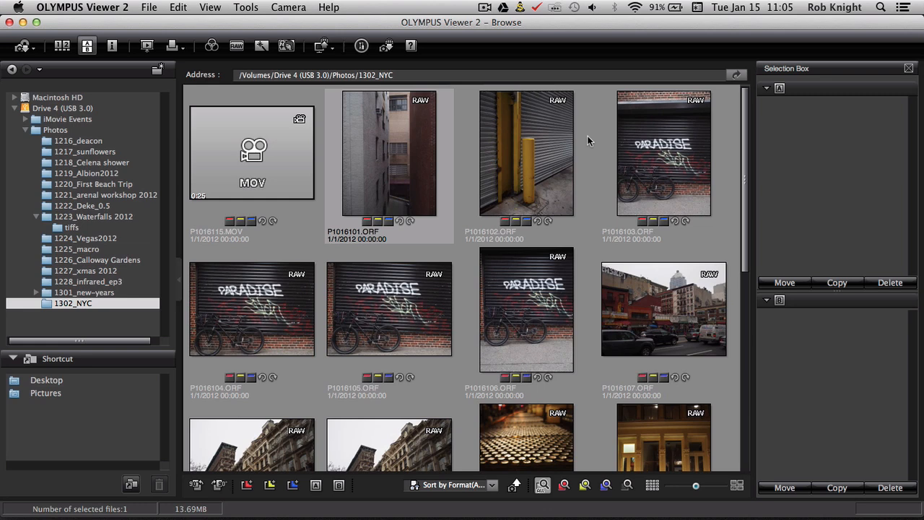
pyautogui.moveTo(402, 160)
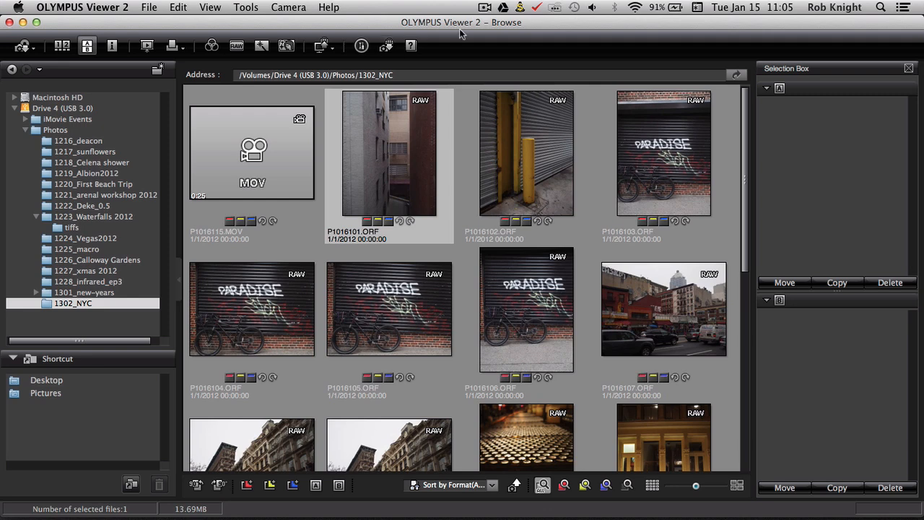
pyautogui.moveTo(519, 52)
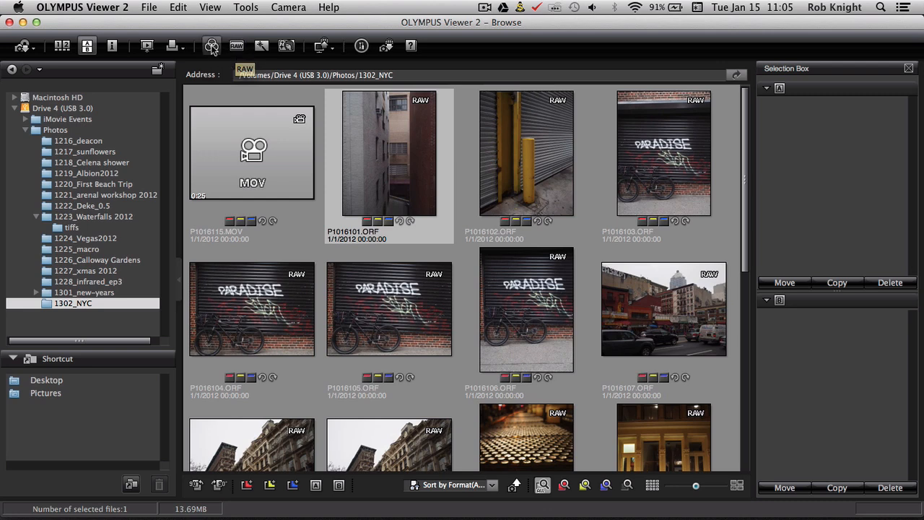
# Open the P1016101.ORF alley photo in Edit with the Raw development settings visible
pyautogui.doubleClick(390, 152)
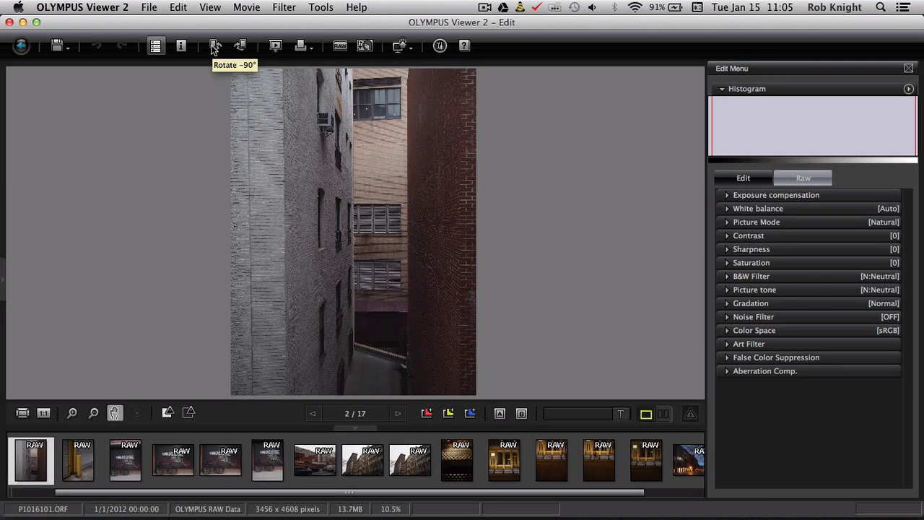
pyautogui.moveTo(482, 222)
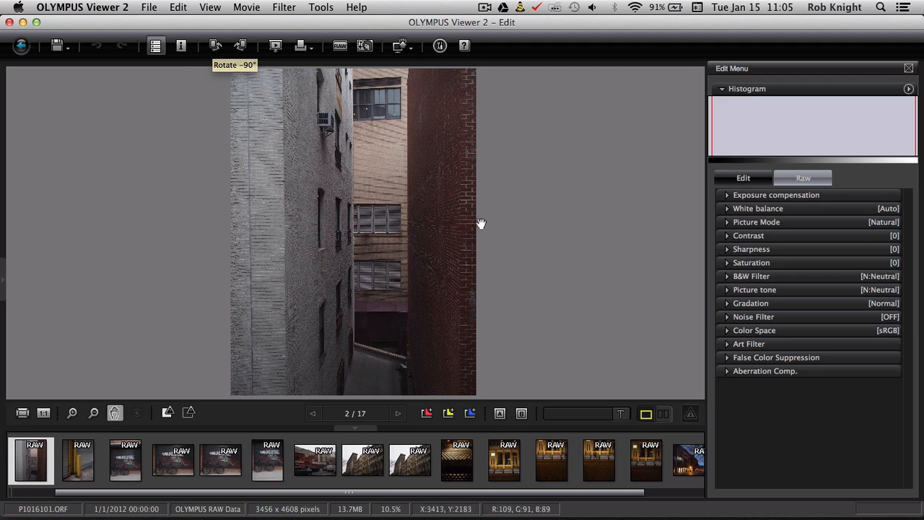
pyautogui.click(742, 177)
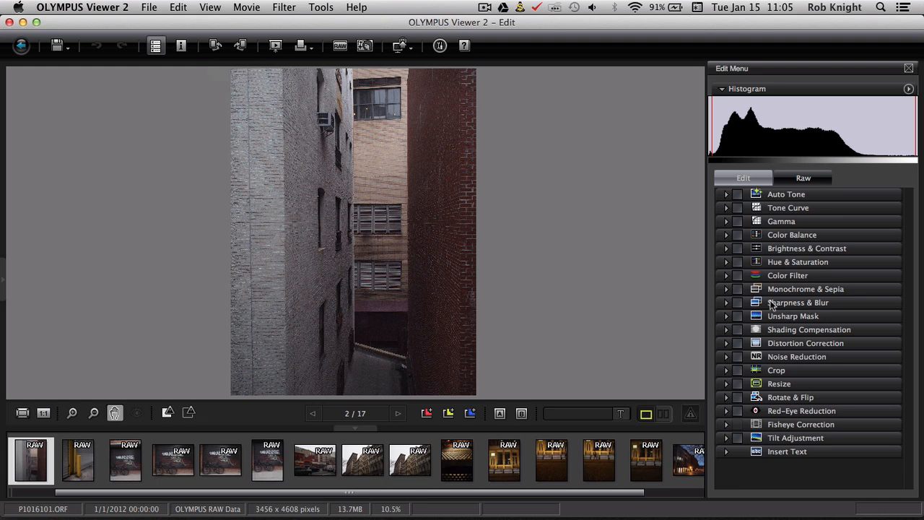
pyautogui.moveTo(779, 188)
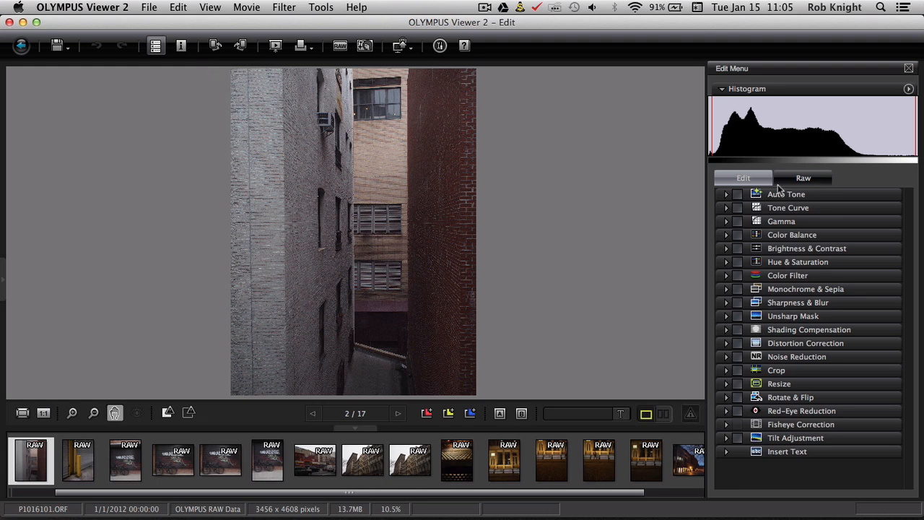
pyautogui.click(803, 178)
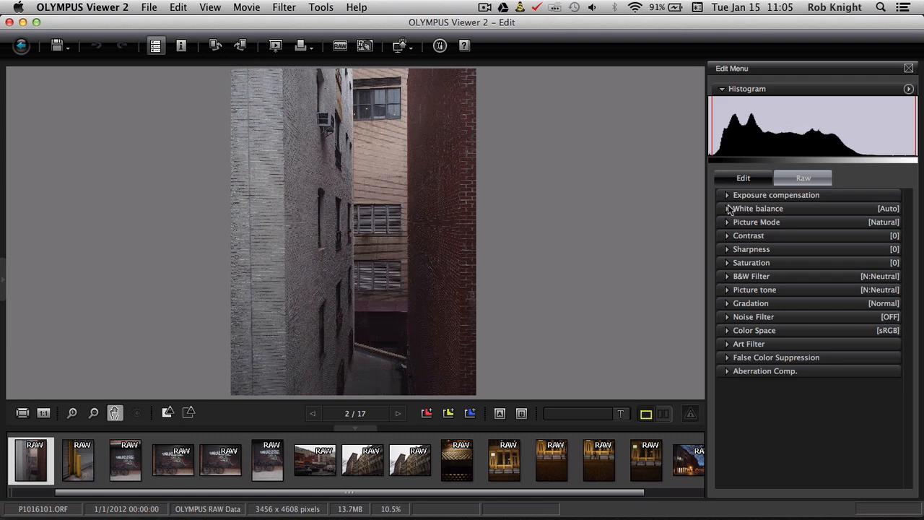
# After a peek at White balance, set Picture Mode to Natural
pyautogui.click(757, 208)
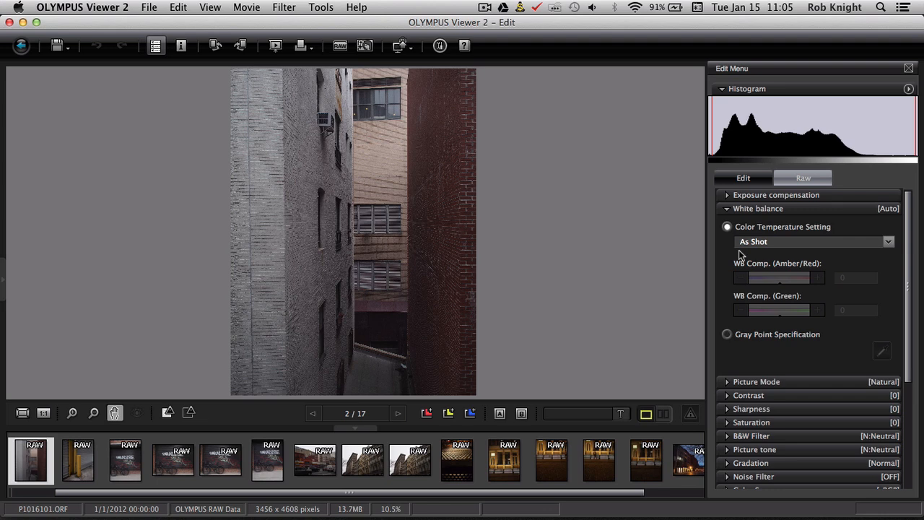
pyautogui.click(728, 208)
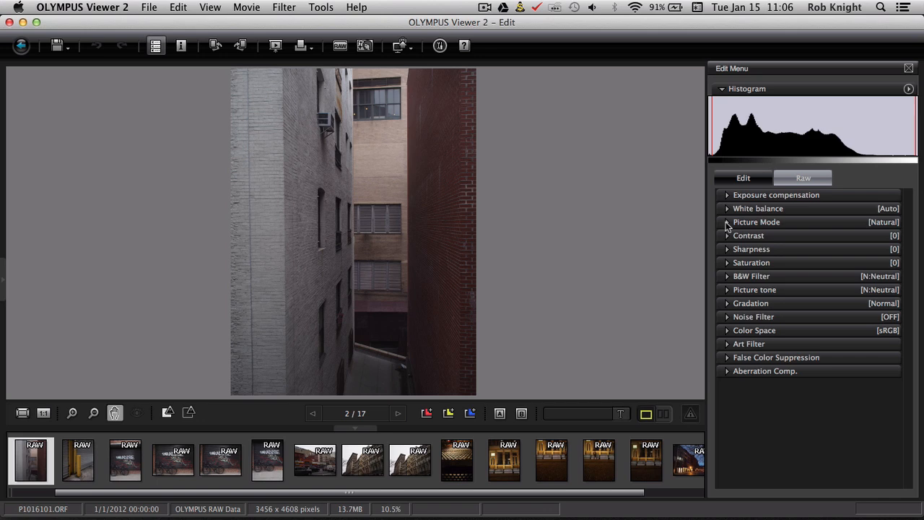
pyautogui.click(726, 222)
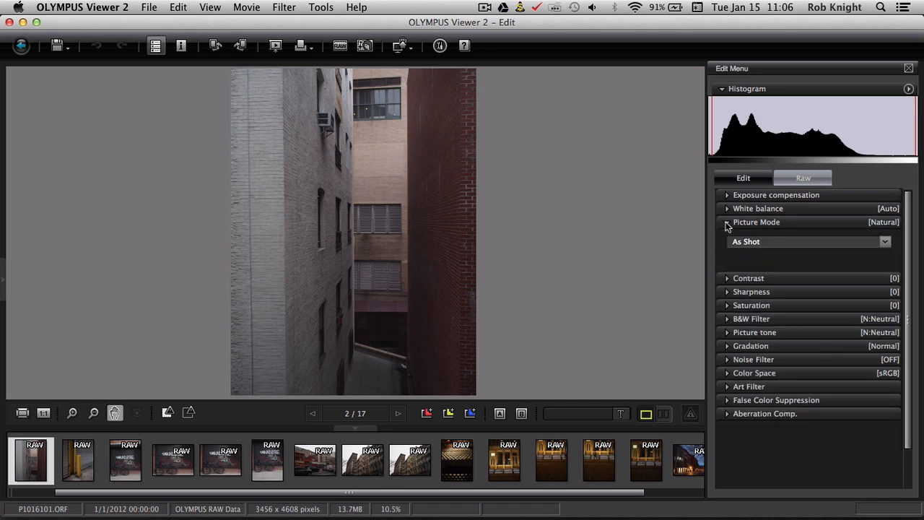
pyautogui.moveTo(873, 232)
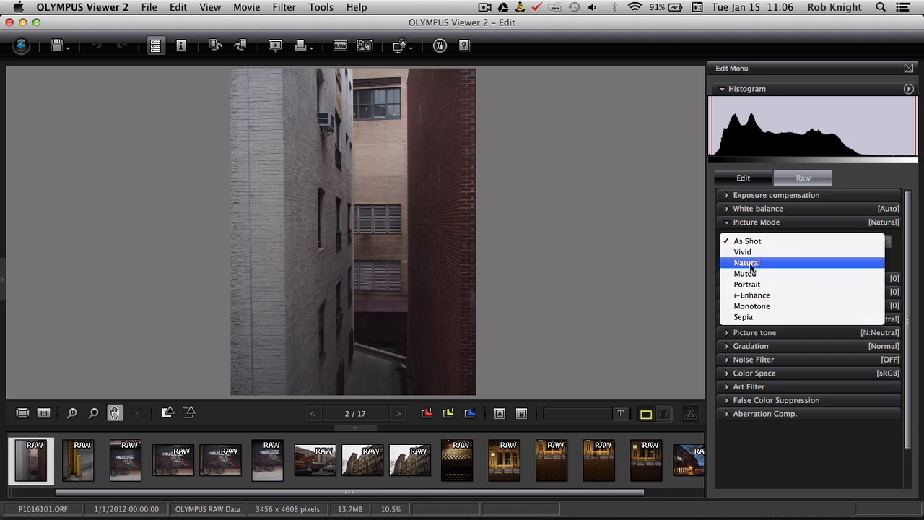
pyautogui.click(746, 263)
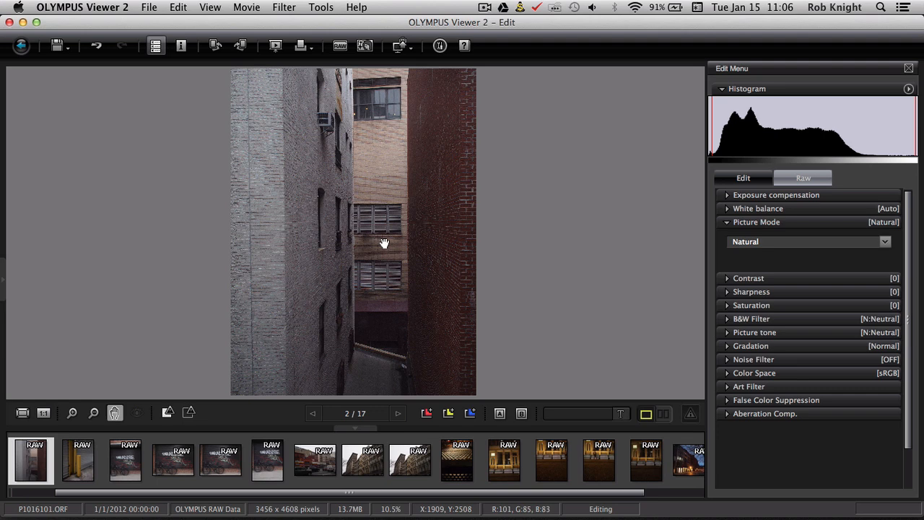
pyautogui.moveTo(652, 261)
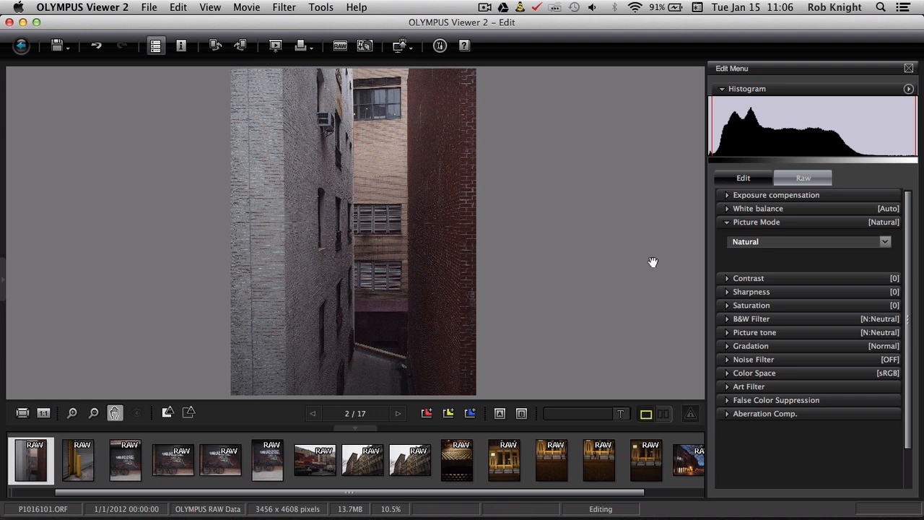
pyautogui.moveTo(773, 283)
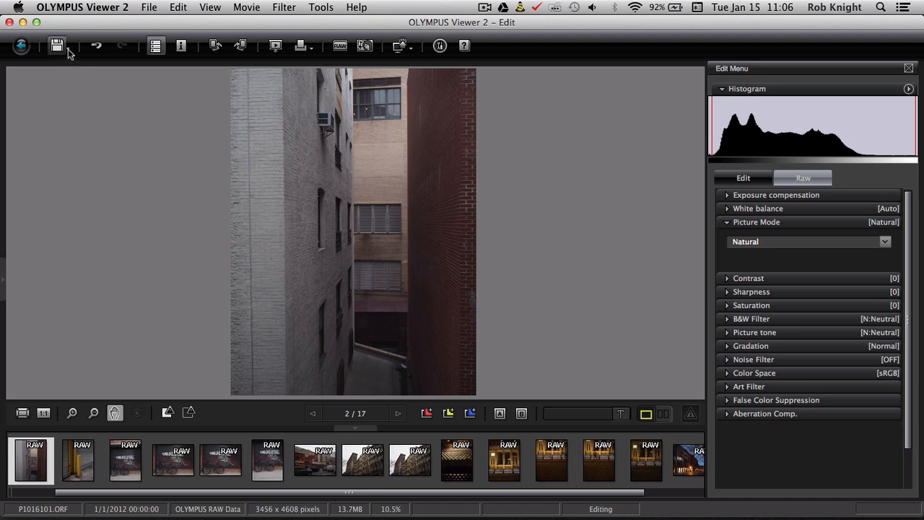
# Cancel saving a batch processing file and return to Browse, discarding the unsaved edits
pyautogui.click(56, 45)
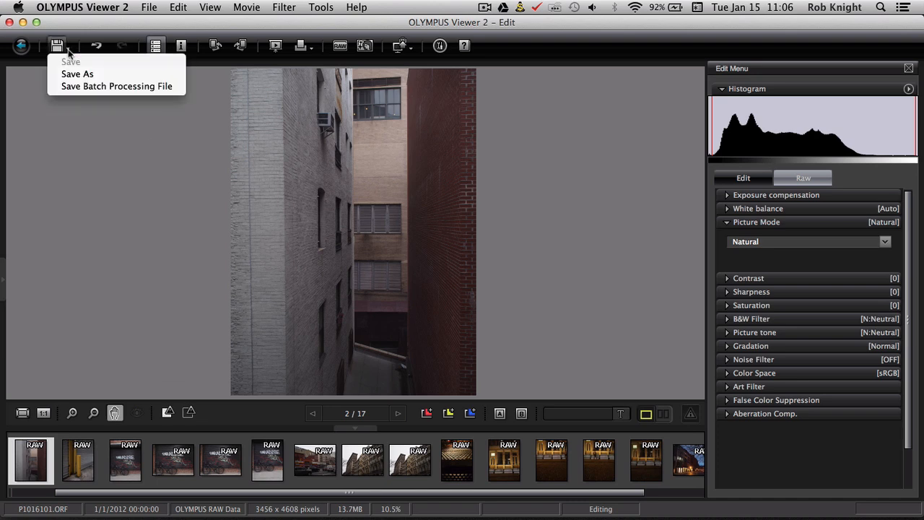
pyautogui.moveTo(116, 87)
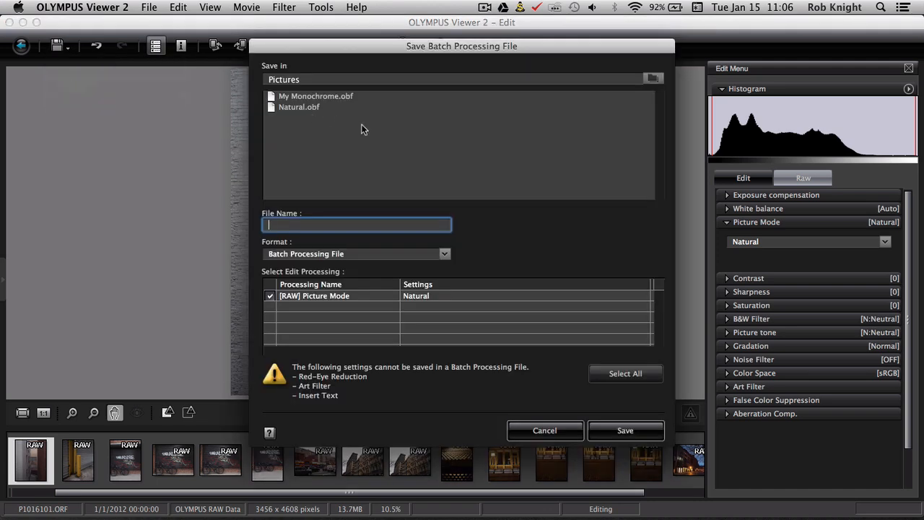
pyautogui.moveTo(341, 208)
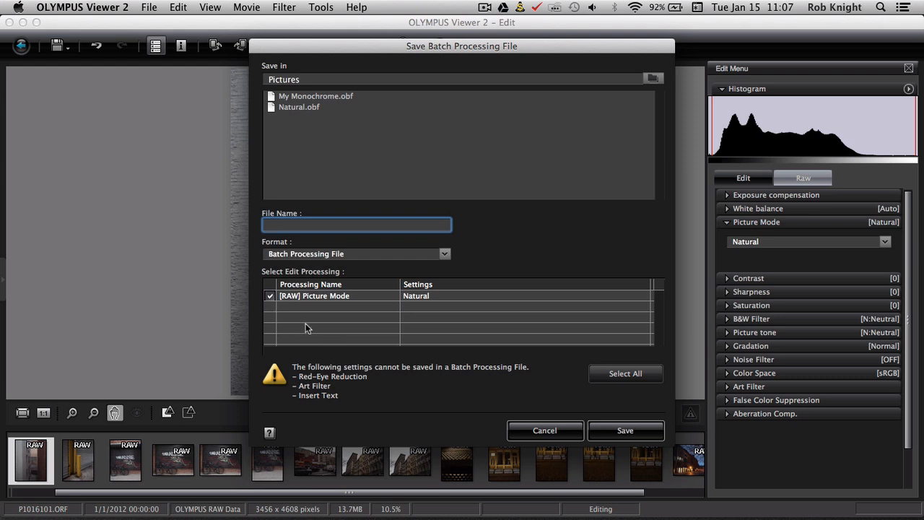
pyautogui.moveTo(369, 325)
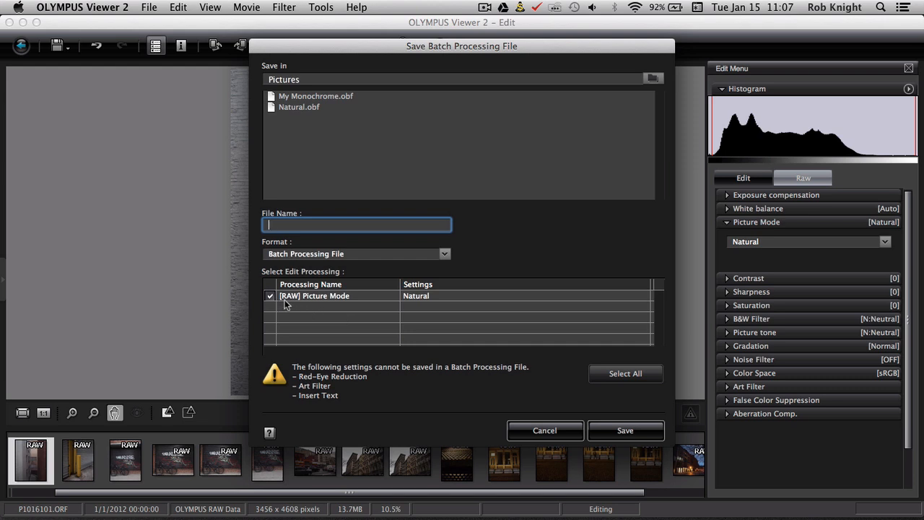
pyautogui.moveTo(287, 309)
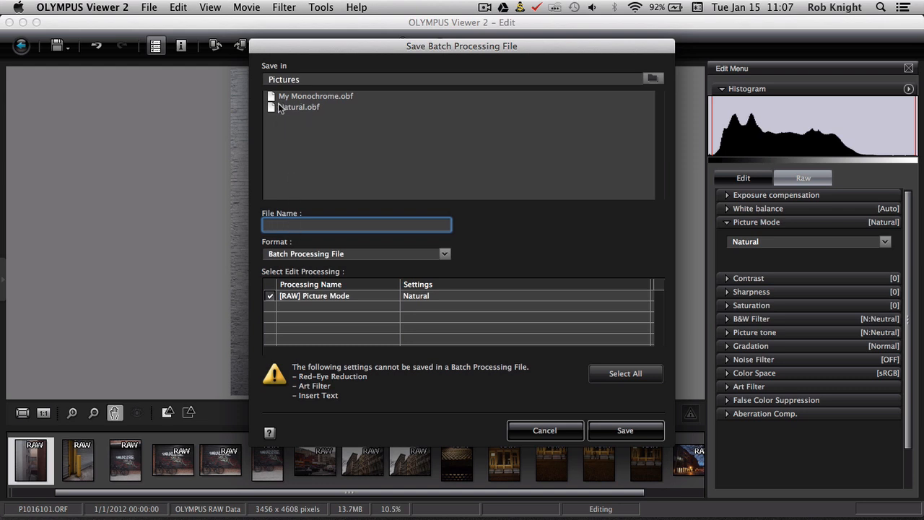
pyautogui.moveTo(286, 104)
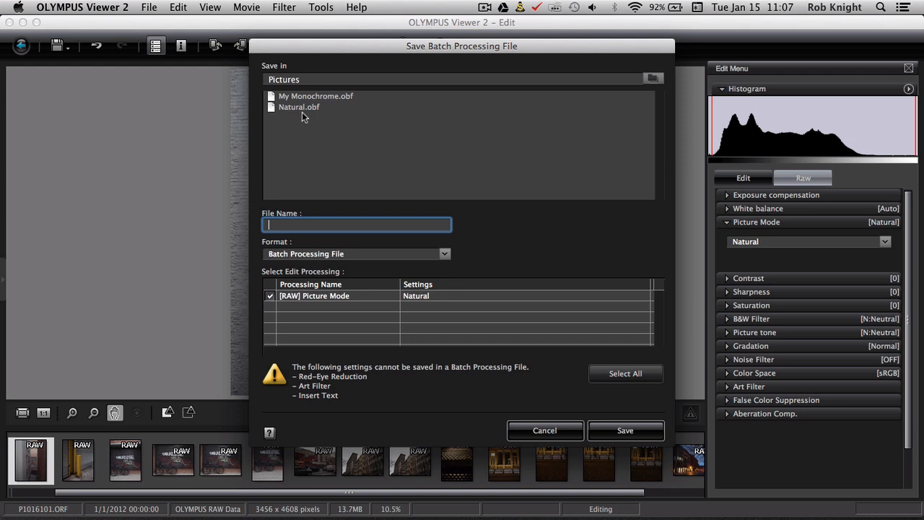
pyautogui.moveTo(455, 360)
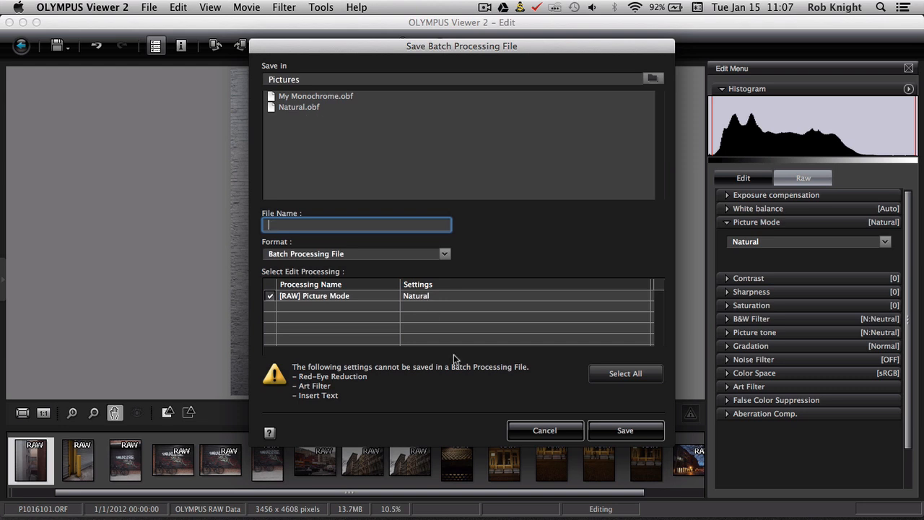
pyautogui.moveTo(546, 430)
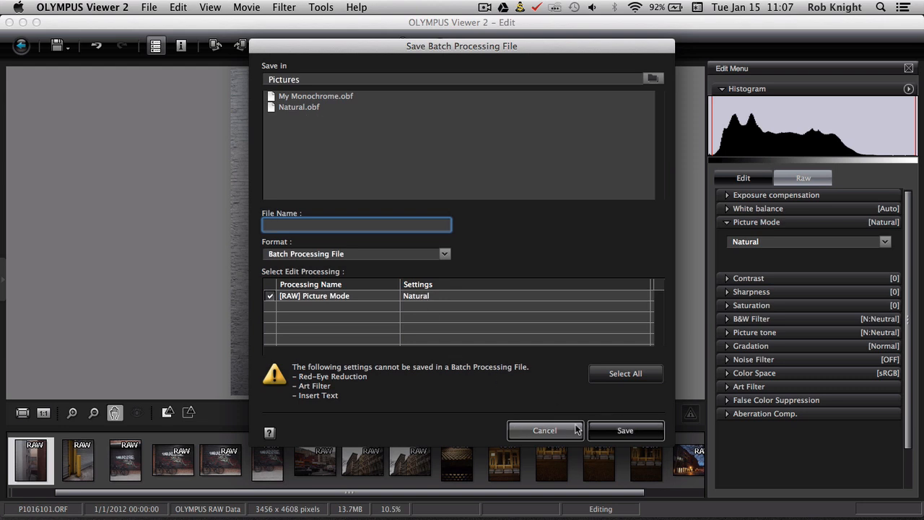
pyautogui.click(545, 430)
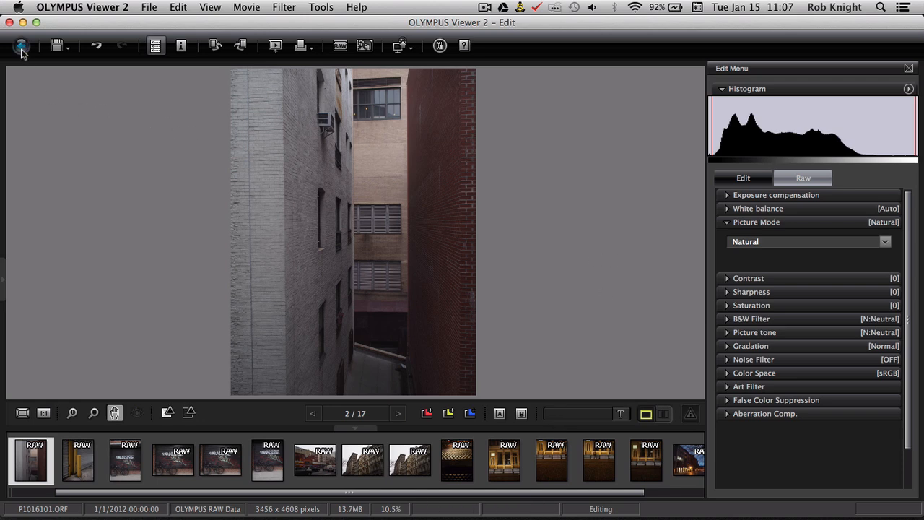
pyautogui.click(20, 45)
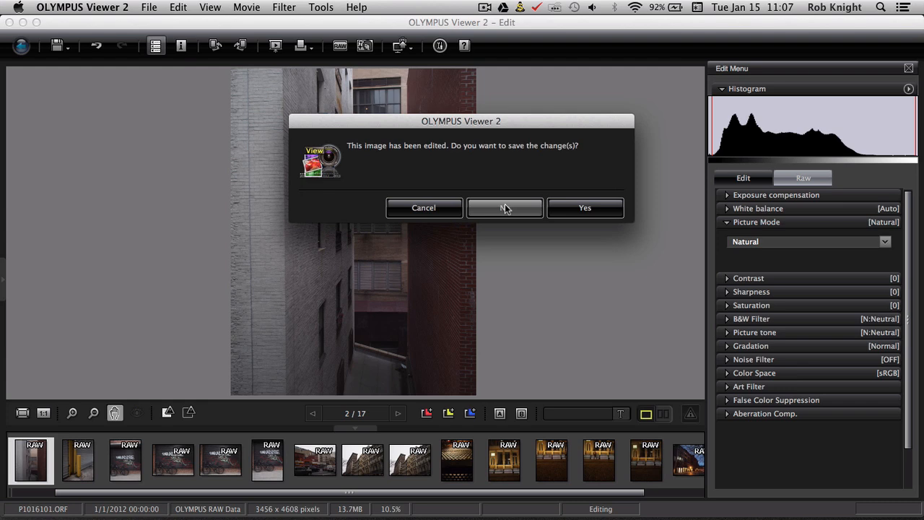
pyautogui.click(506, 208)
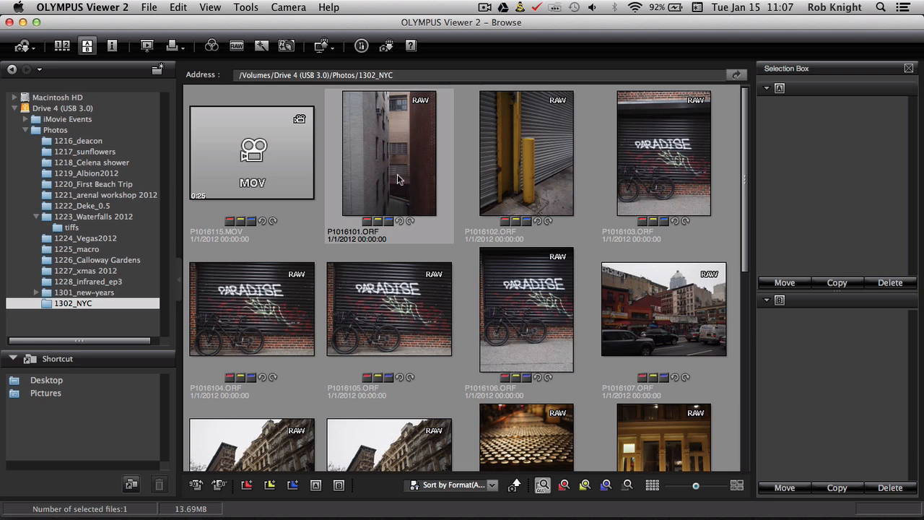
pyautogui.moveTo(396, 164)
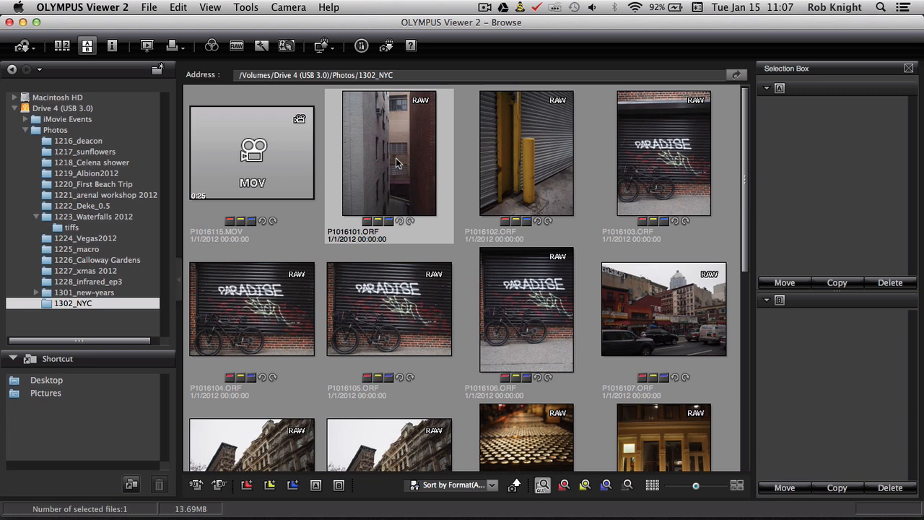
pyautogui.scroll(-3)
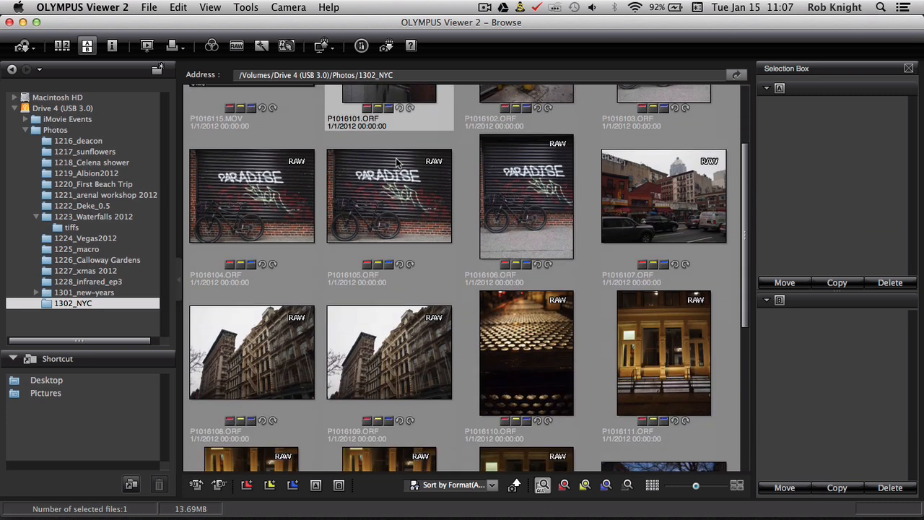
pyautogui.scroll(-3)
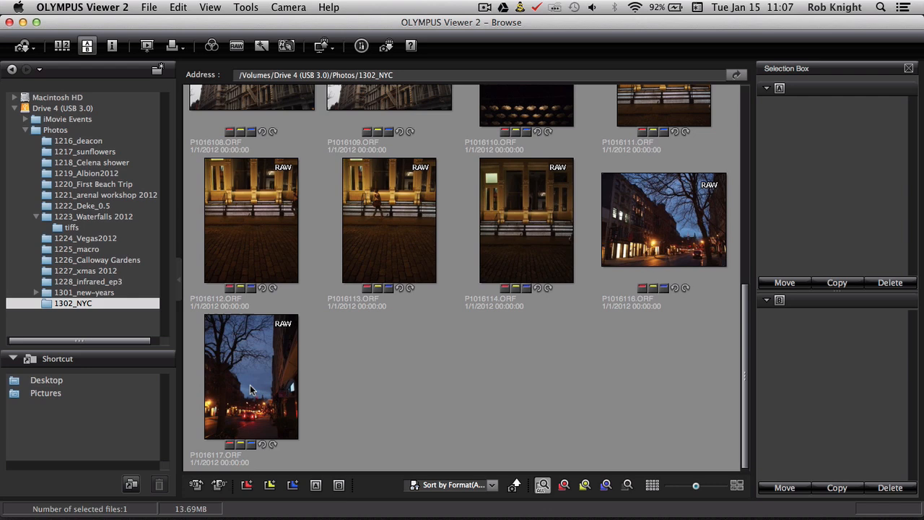
pyautogui.press('cmd+a')
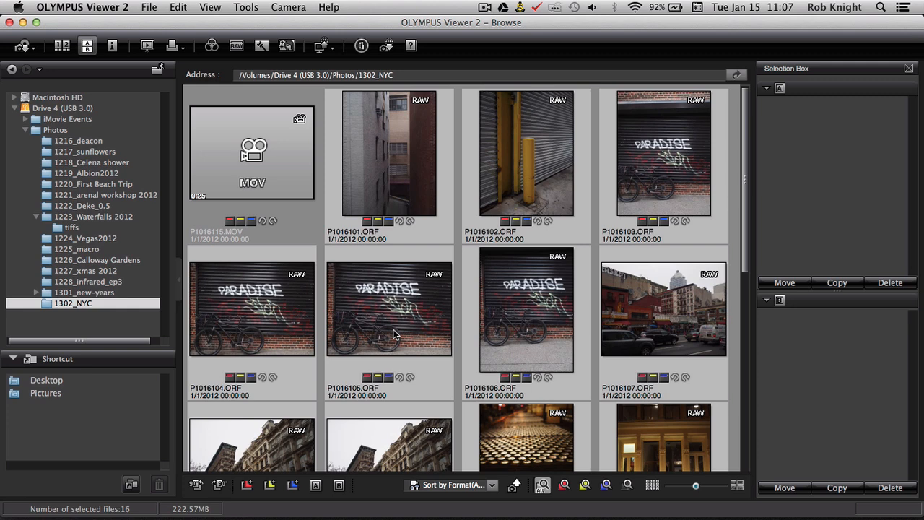
pyautogui.moveTo(381, 240)
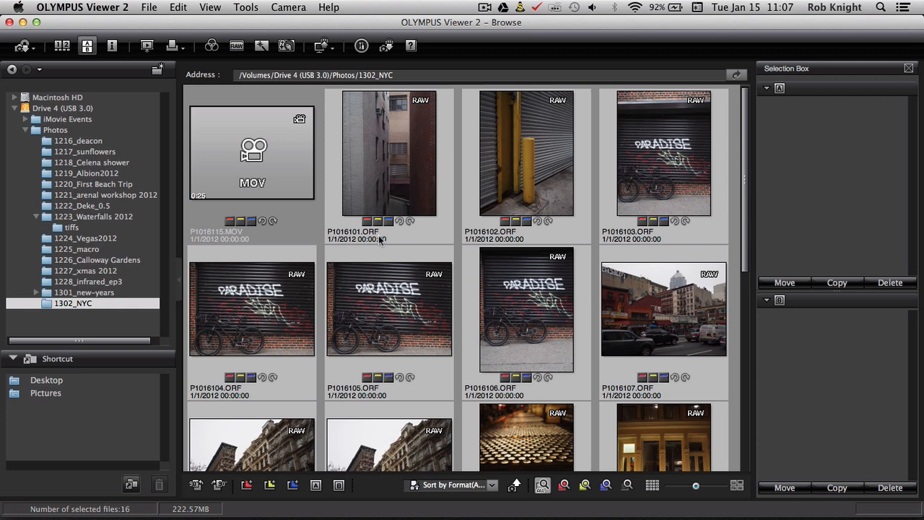
pyautogui.moveTo(258, 179)
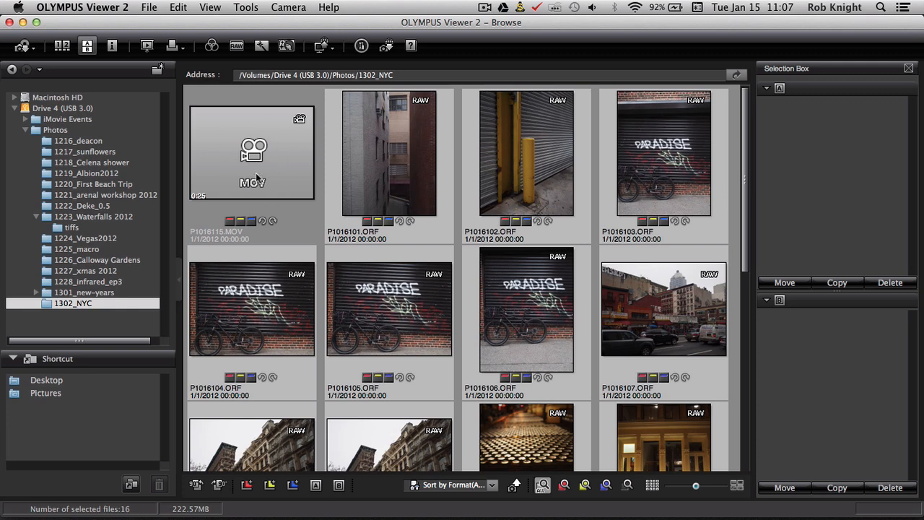
pyautogui.moveTo(272, 168)
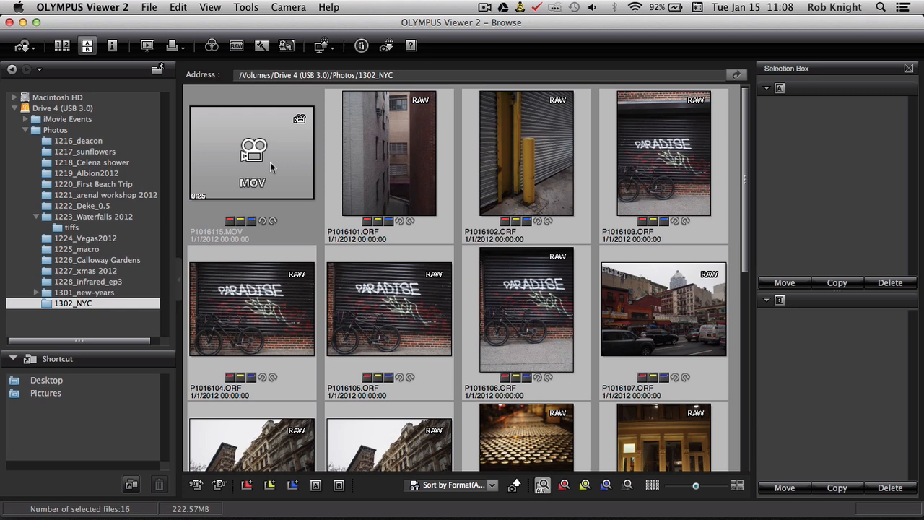
pyautogui.moveTo(346, 170)
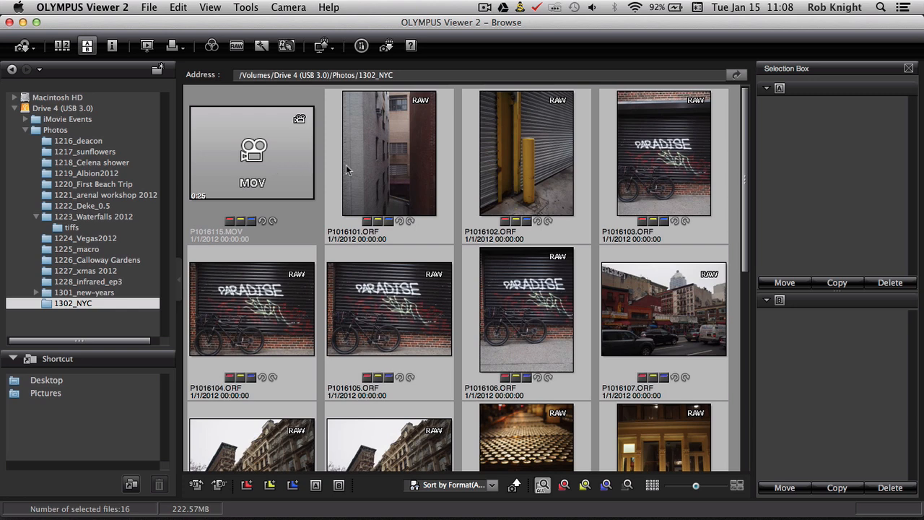
pyautogui.moveTo(413, 206)
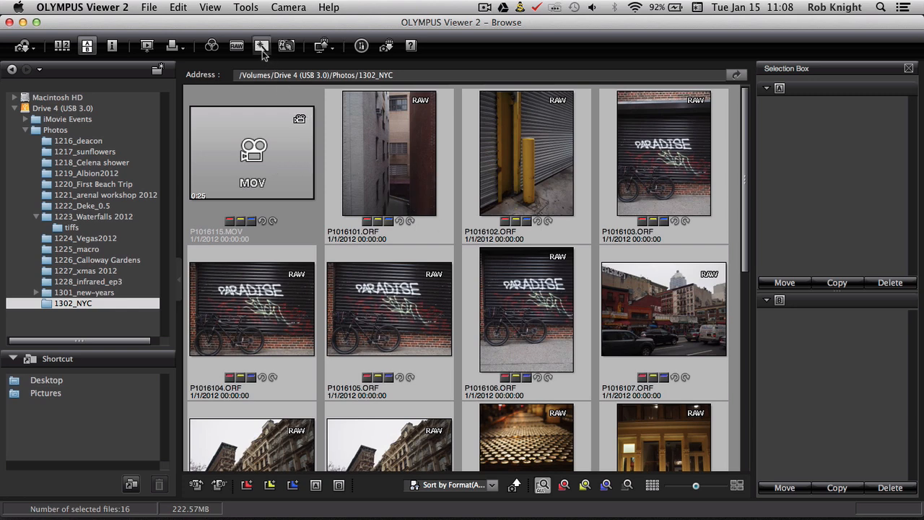
# Start Batch Processing on the Selected images tab after glancing at the Folder tab
pyautogui.click(262, 45)
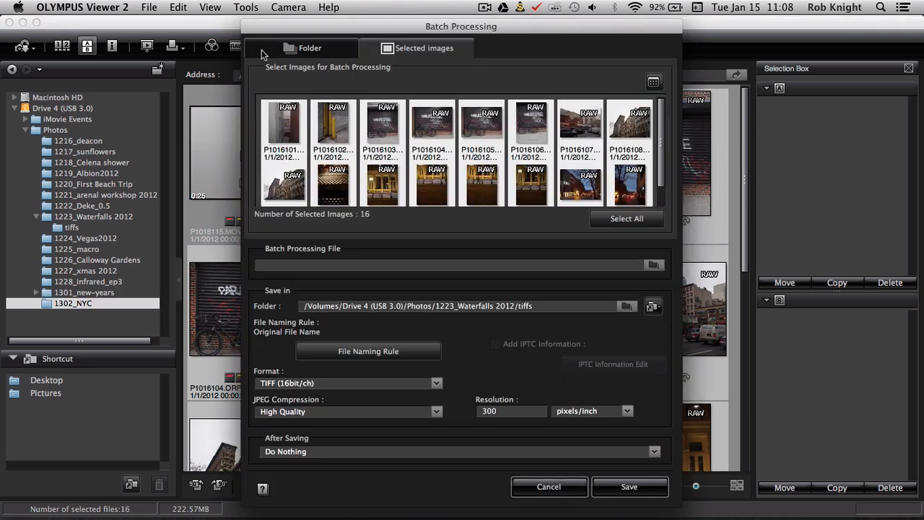
pyautogui.moveTo(416, 73)
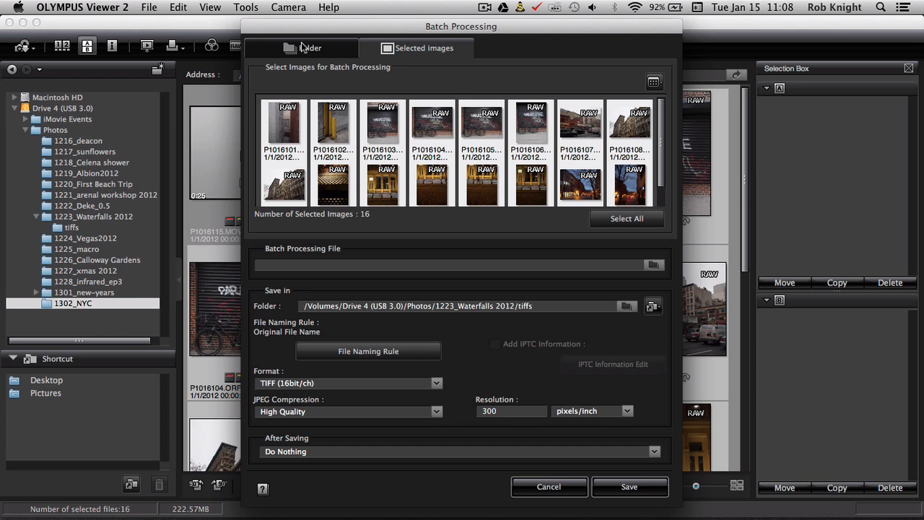
pyautogui.moveTo(303, 49)
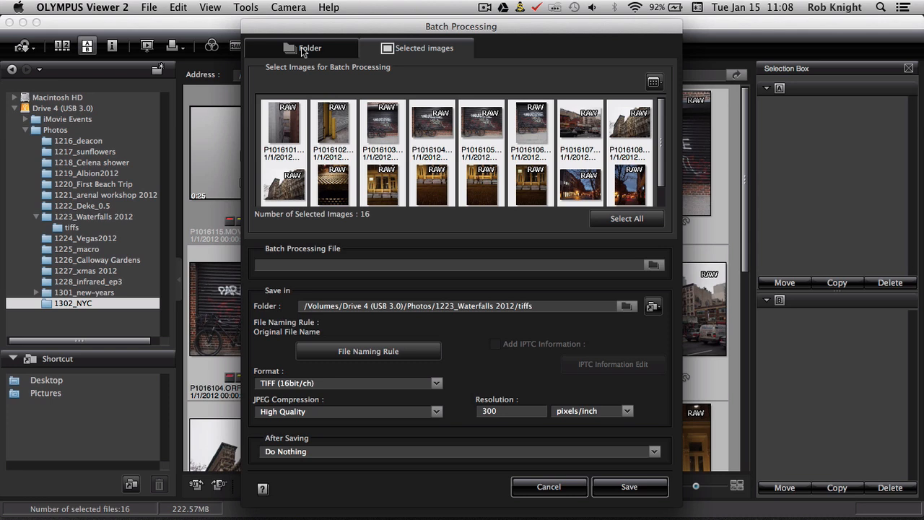
pyautogui.click(301, 48)
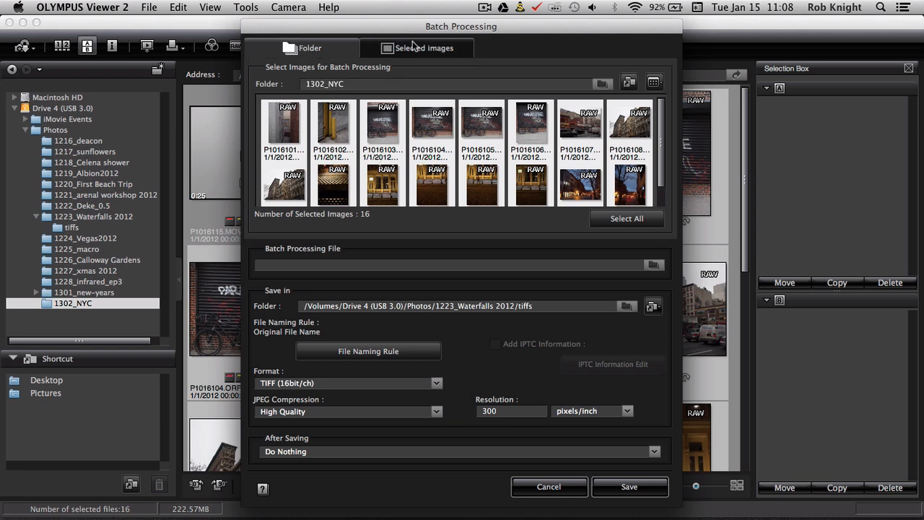
pyautogui.click(417, 48)
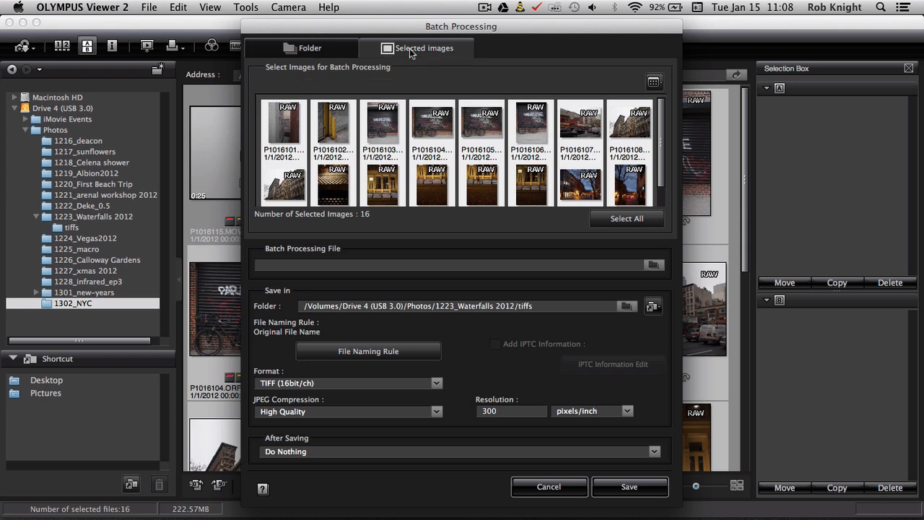
pyautogui.moveTo(321, 257)
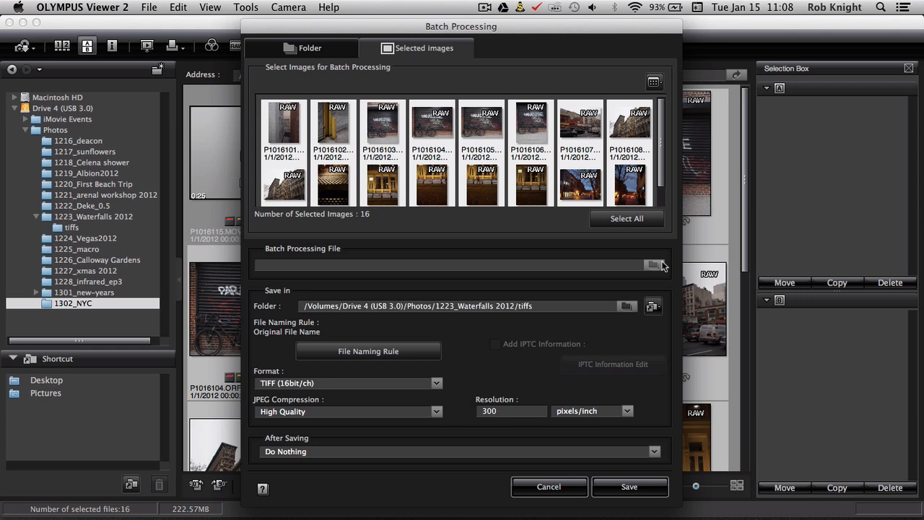
# Load Natural.obf from Pictures as the Batch Processing File
pyautogui.click(653, 266)
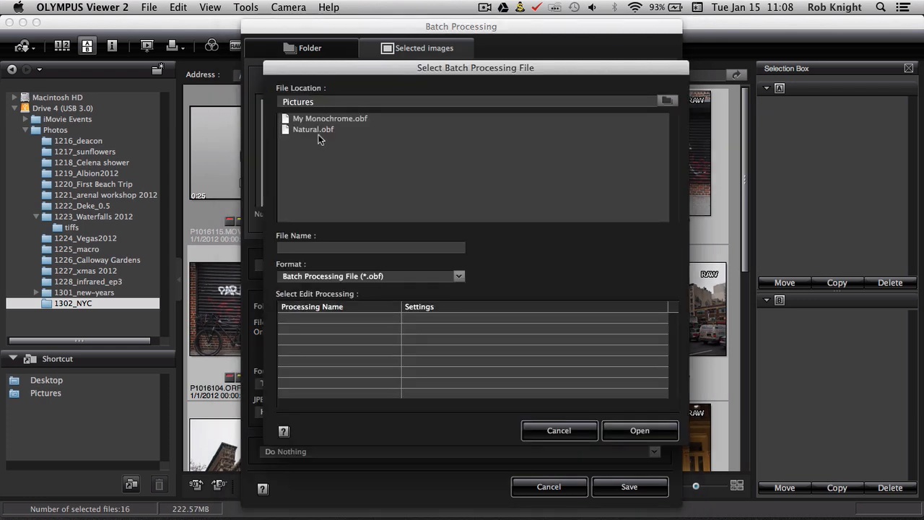
pyautogui.moveTo(304, 133)
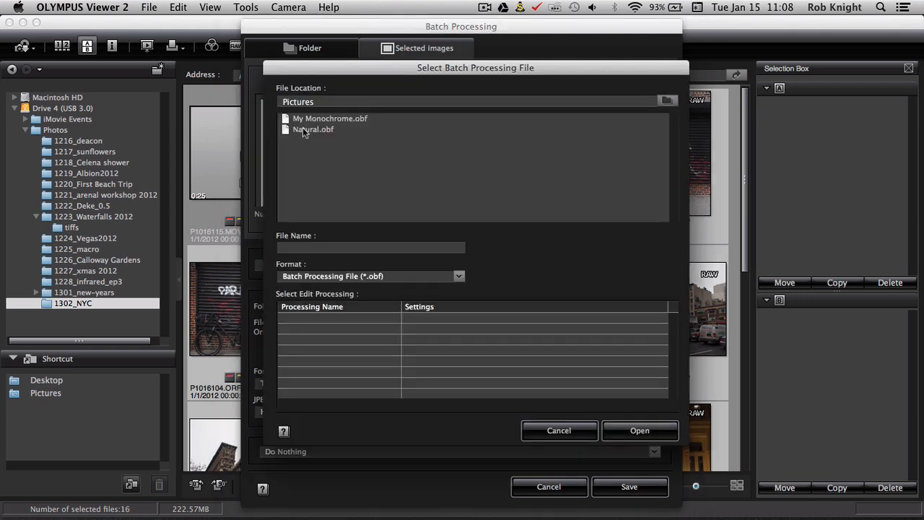
pyautogui.click(312, 130)
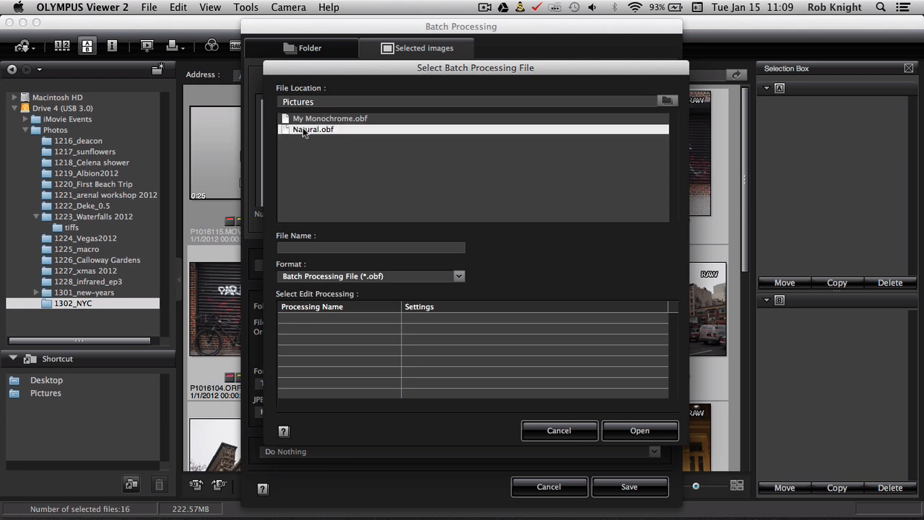
pyautogui.click(312, 130)
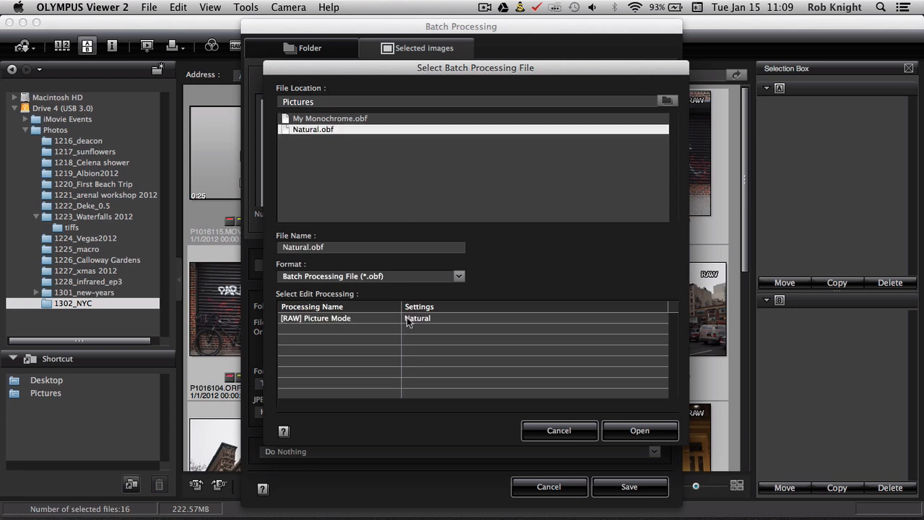
pyautogui.moveTo(422, 329)
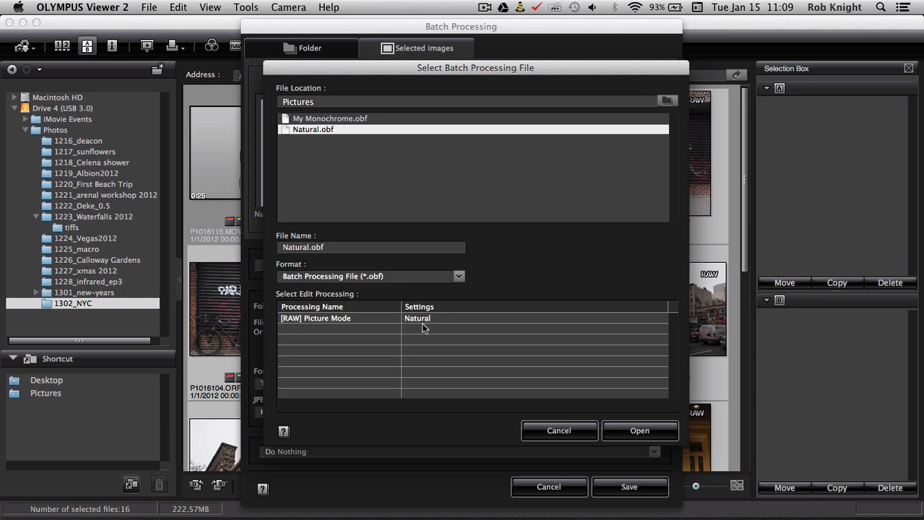
pyautogui.moveTo(572, 396)
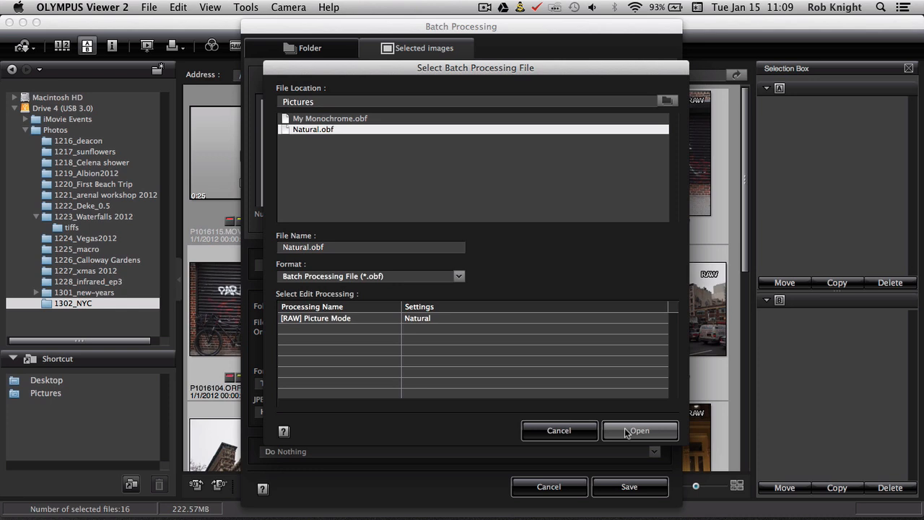
pyautogui.click(638, 430)
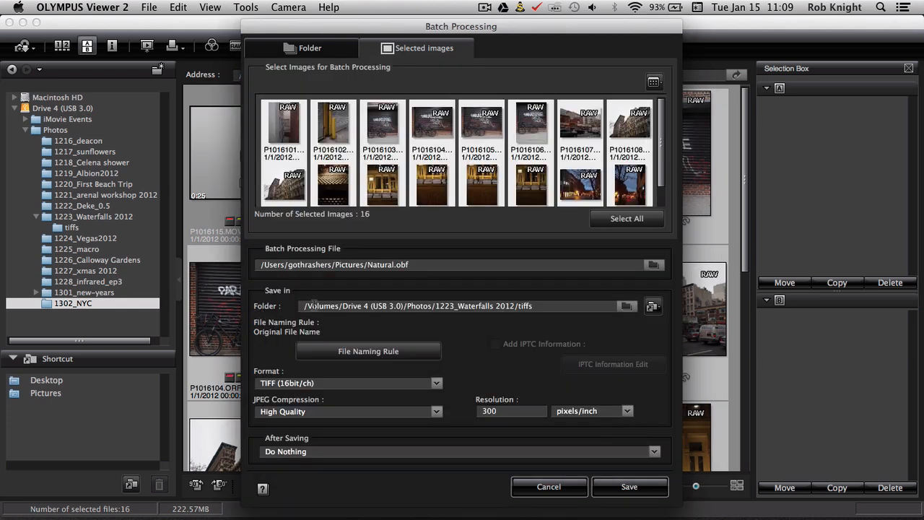
# Create a new tiffs folder inside 1302_NYC and set it as the Save In destination
pyautogui.click(626, 306)
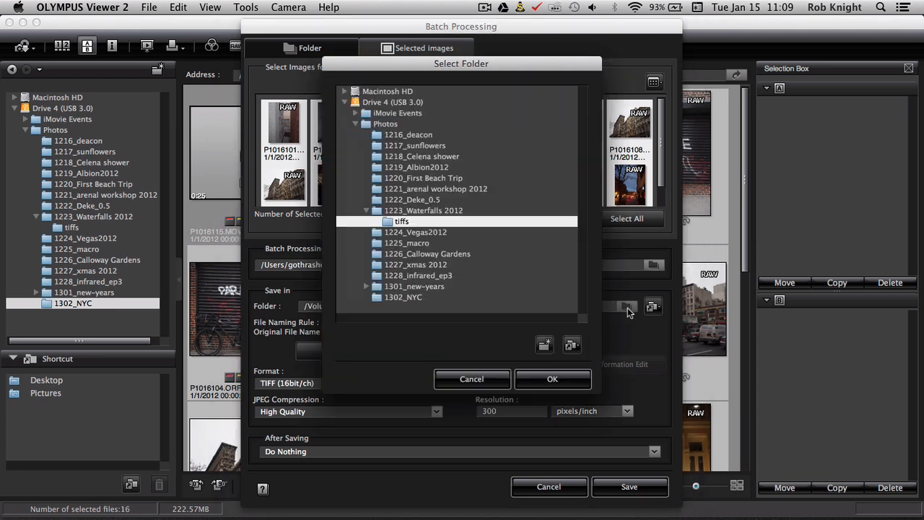
pyautogui.click(403, 297)
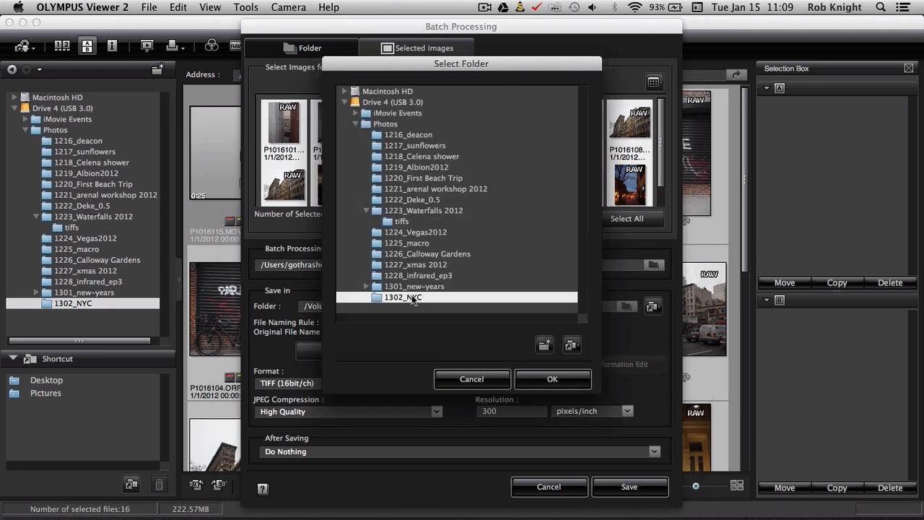
pyautogui.click(544, 344)
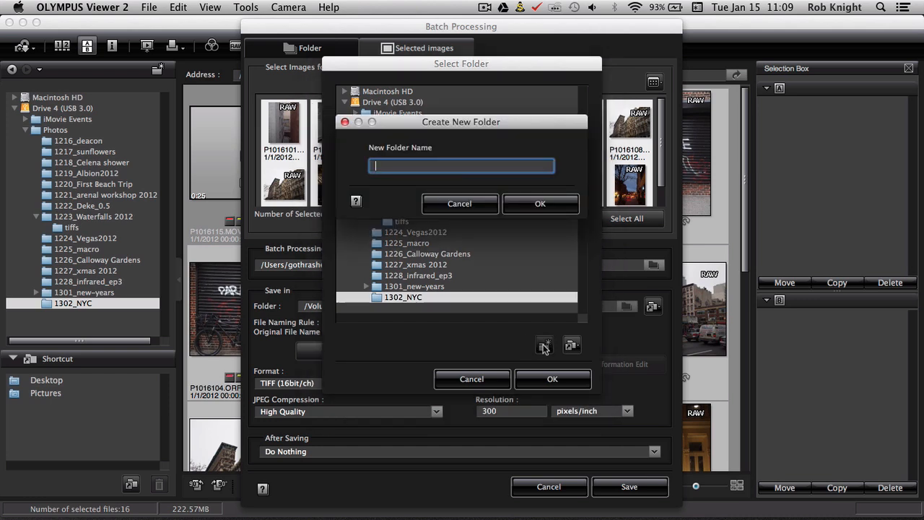
pyautogui.write('tiff')
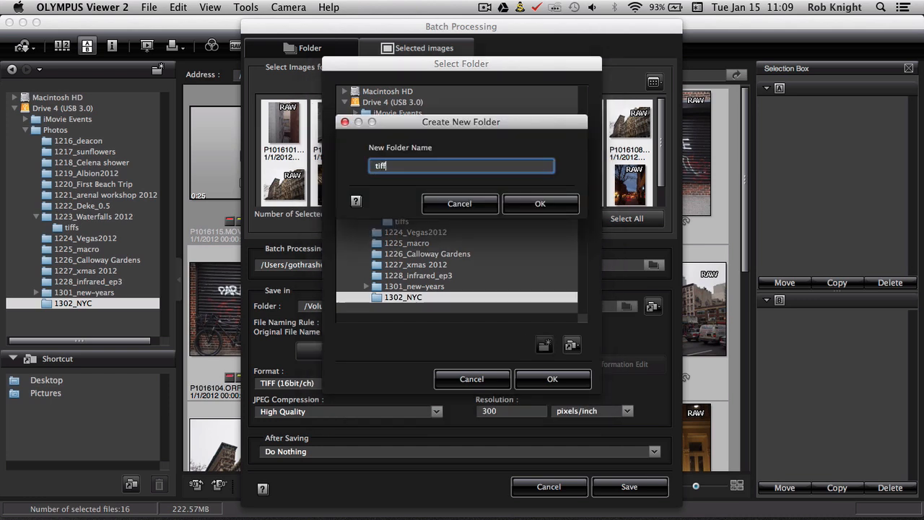
pyautogui.click(540, 203)
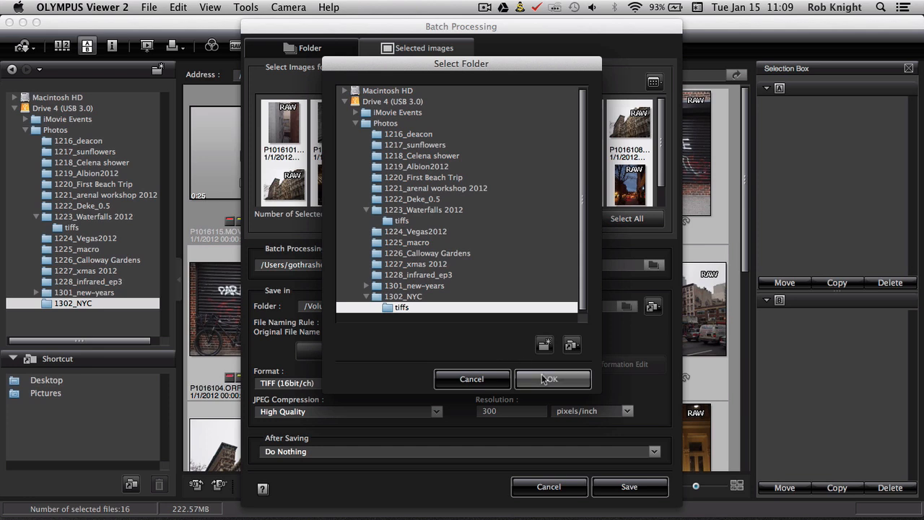
pyautogui.click(552, 379)
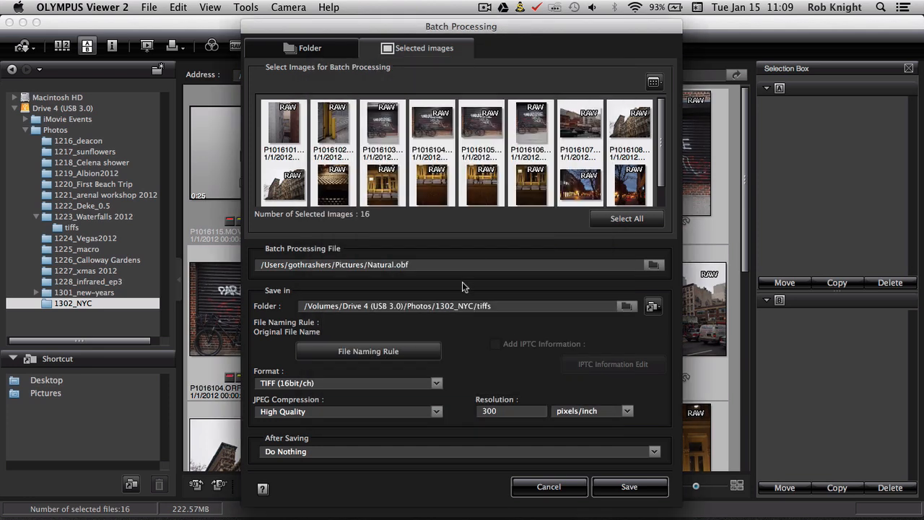
pyautogui.moveTo(470, 361)
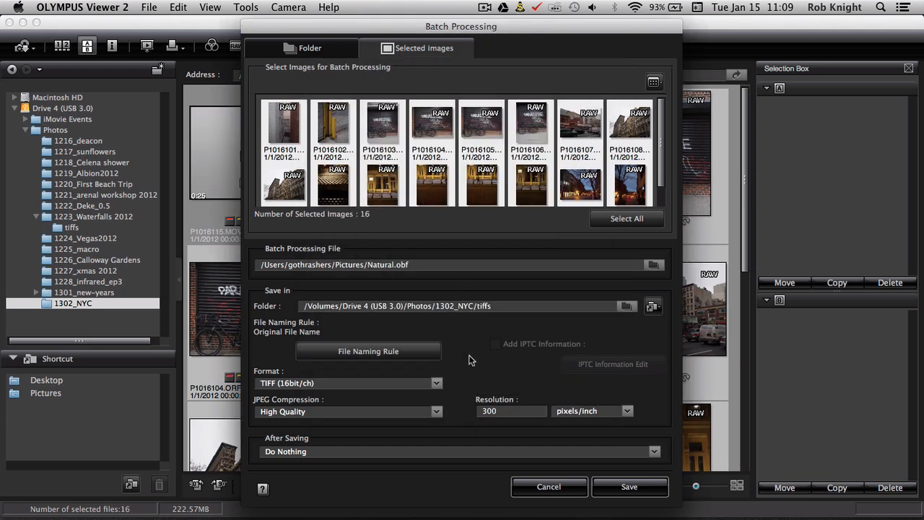
# Keep TIFF (16bit/ch) as the format and start the batch, reaching the aspect-ratio crop prompt
pyautogui.click(350, 382)
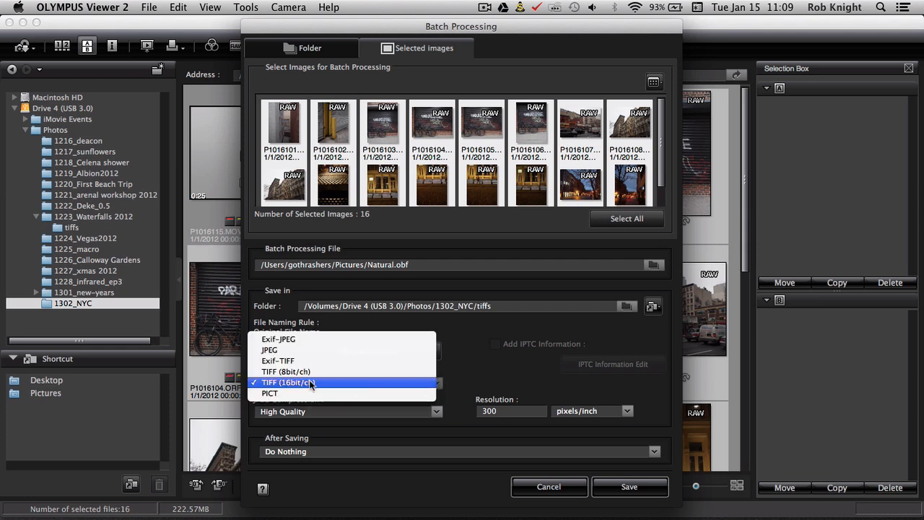
pyautogui.click(287, 382)
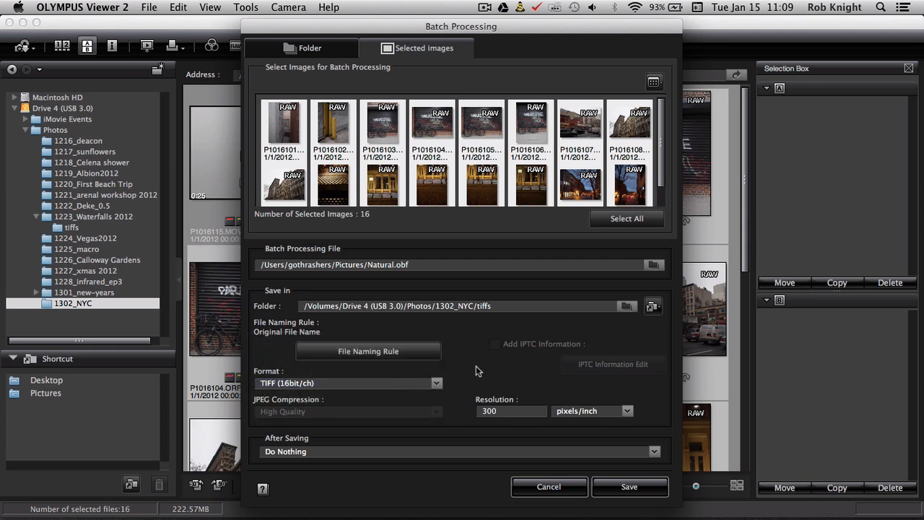
pyautogui.click(511, 411)
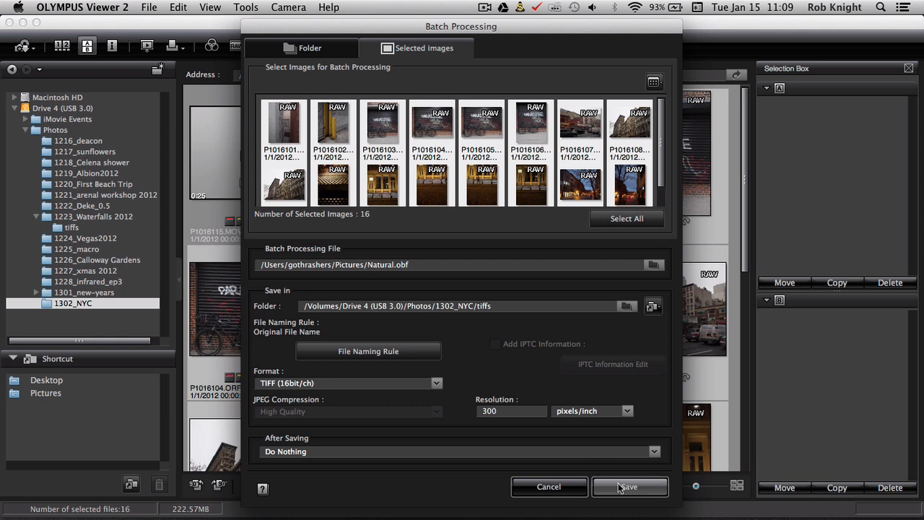
pyautogui.click(630, 486)
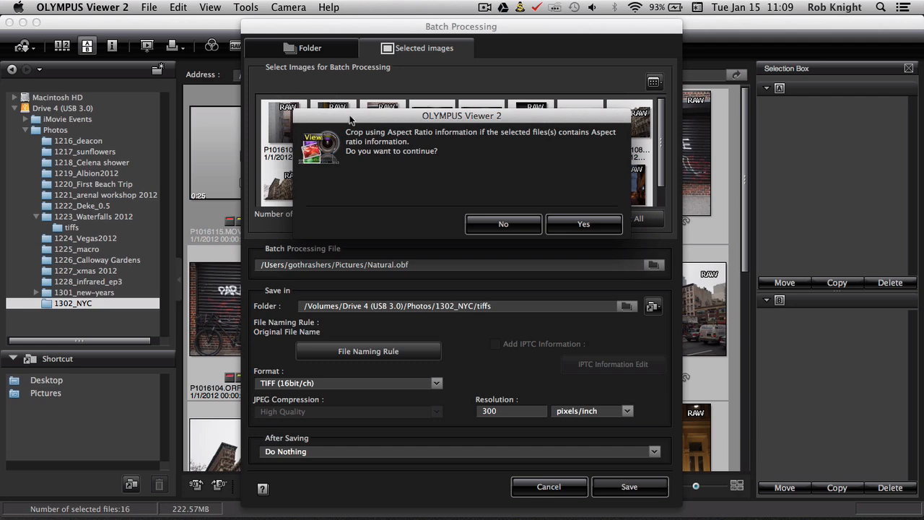
pyautogui.moveTo(557, 202)
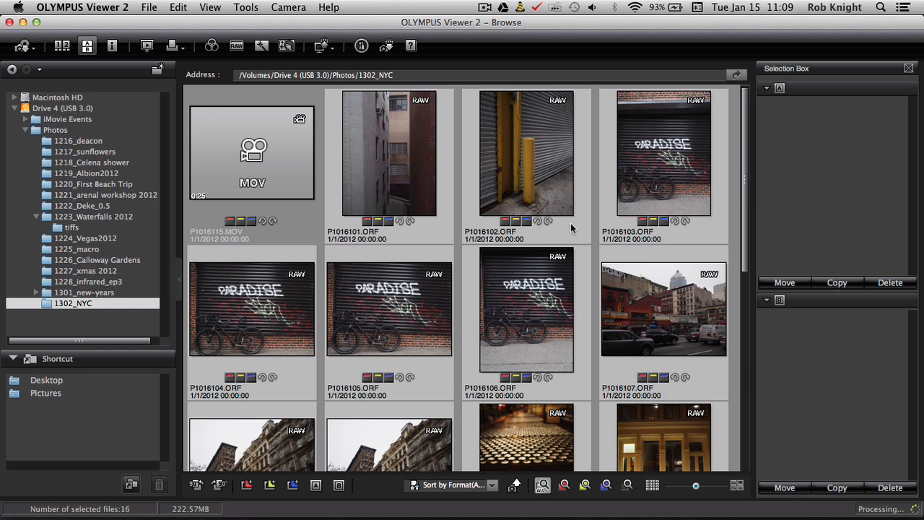
pyautogui.moveTo(884, 508)
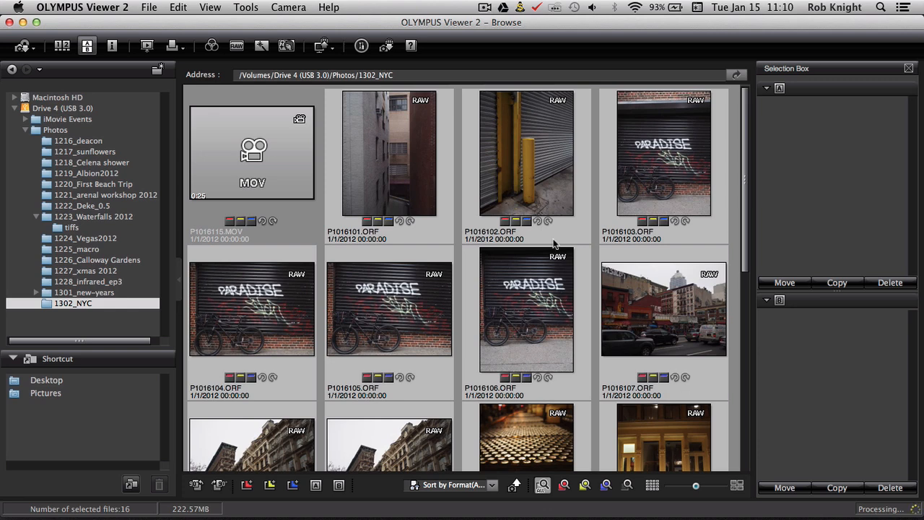
pyautogui.moveTo(585, 231)
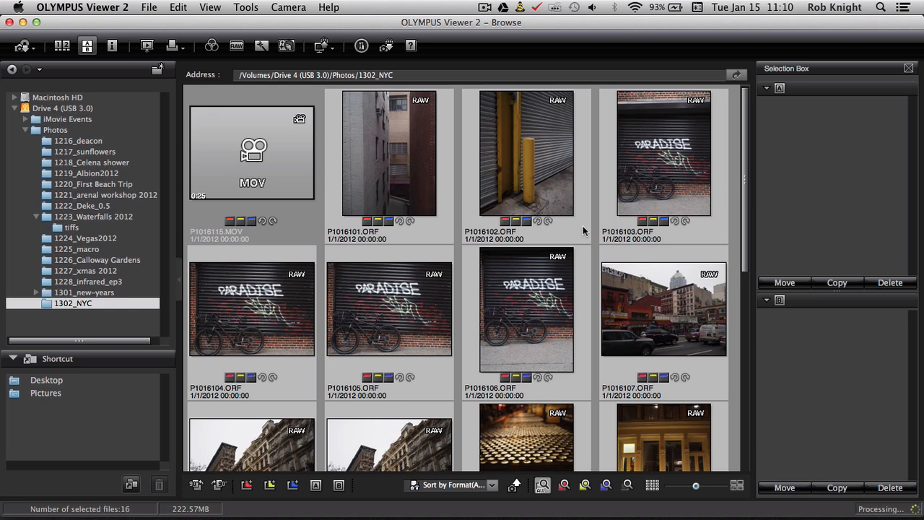